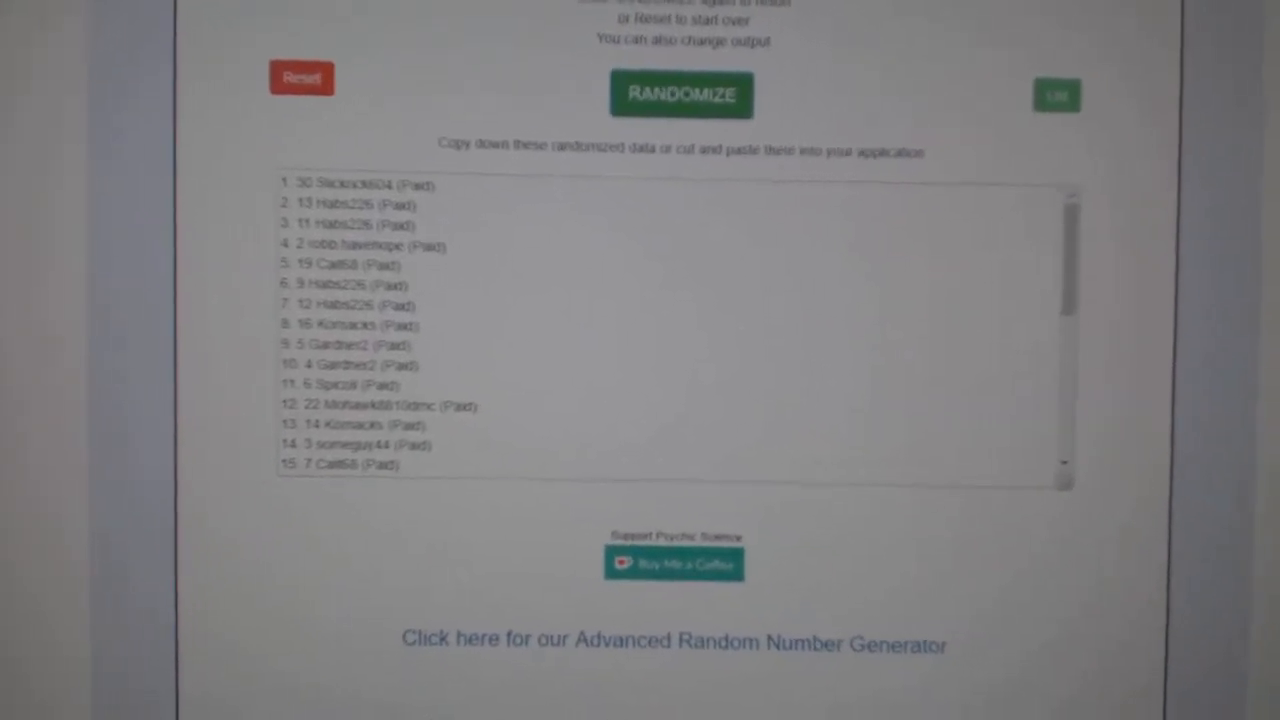
Reshuffle the participant name list twice into a new random order
left_click(680, 94)
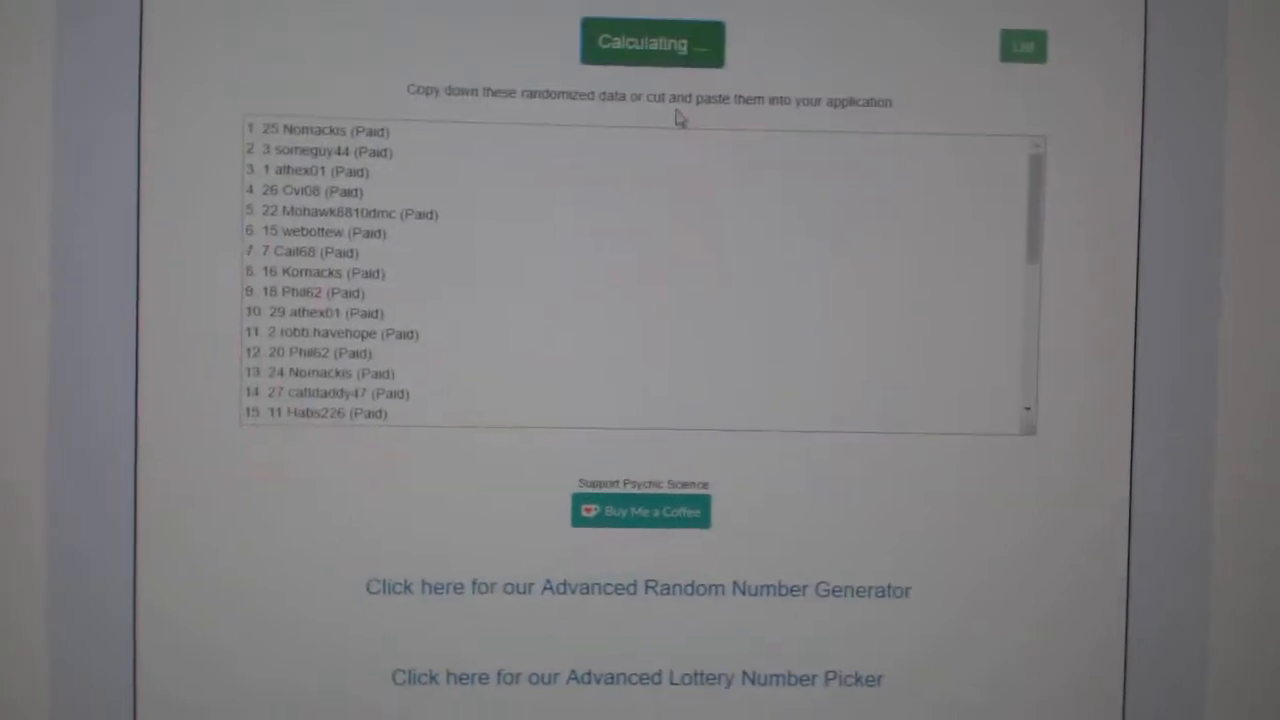
left_click(652, 44)
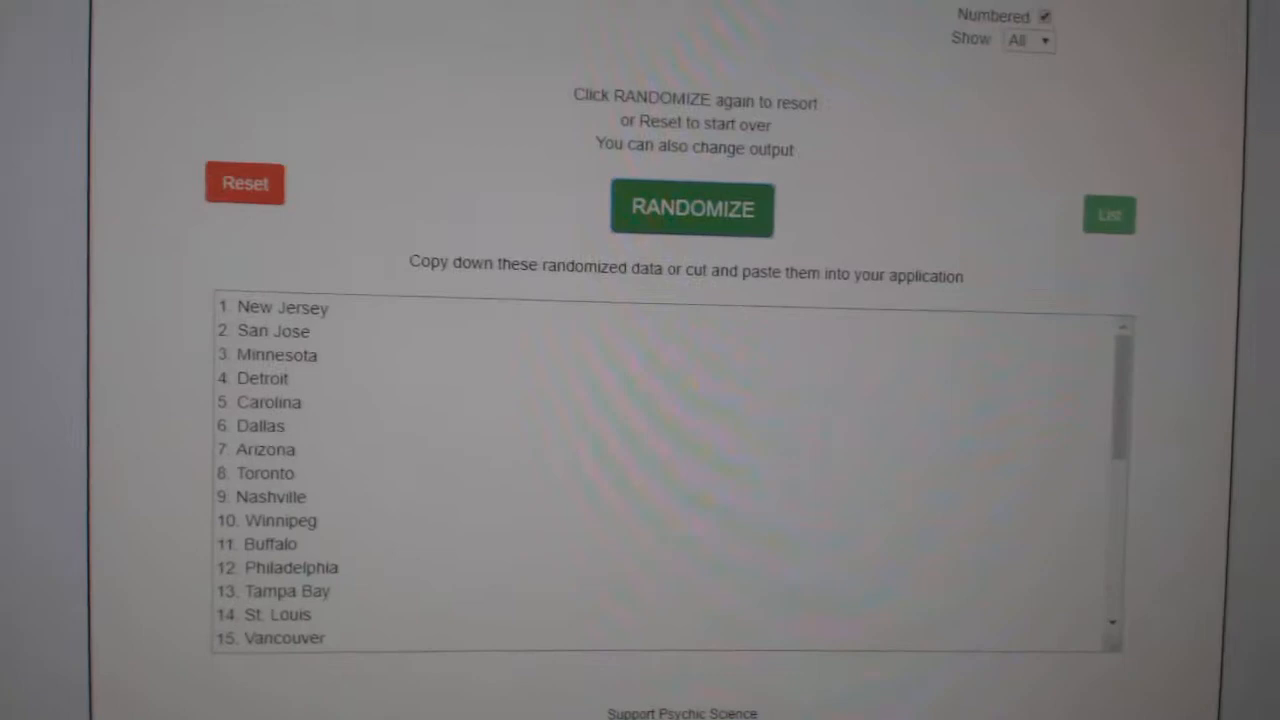
Reshuffle the NHL team city list twice into a fresh random order
left_click(692, 208)
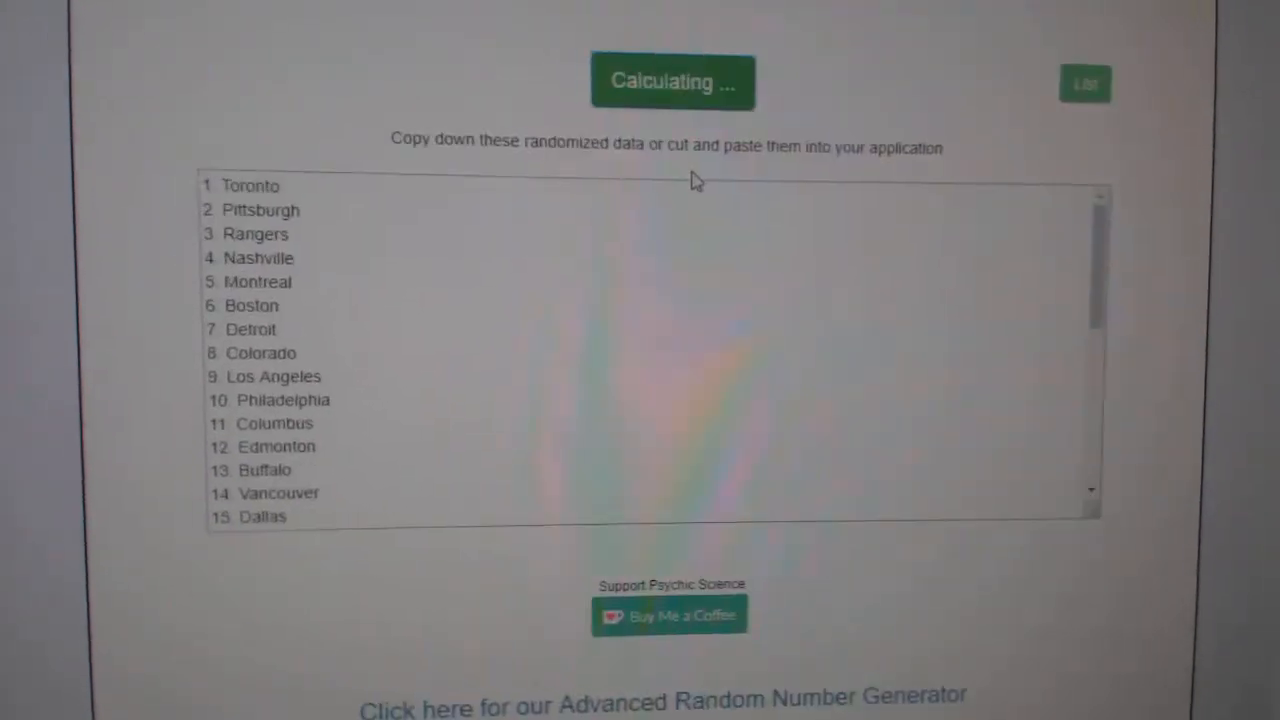
left_click(672, 80)
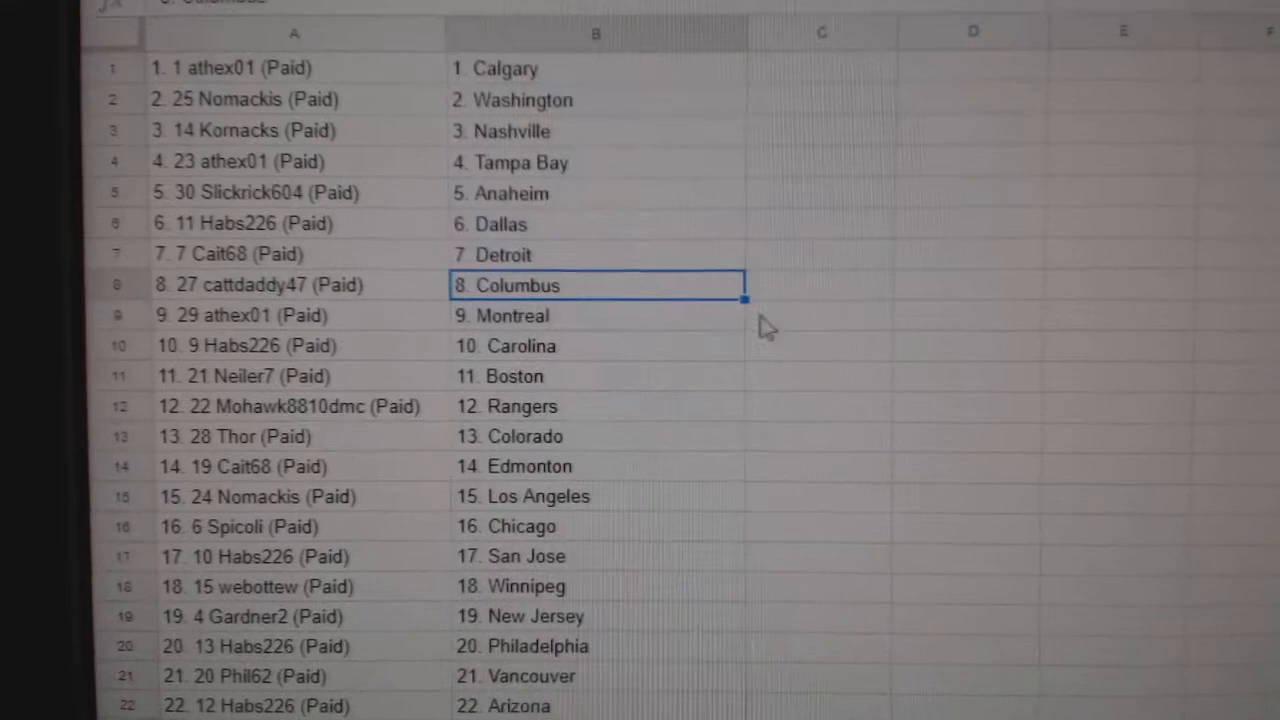
scroll("down", 3)
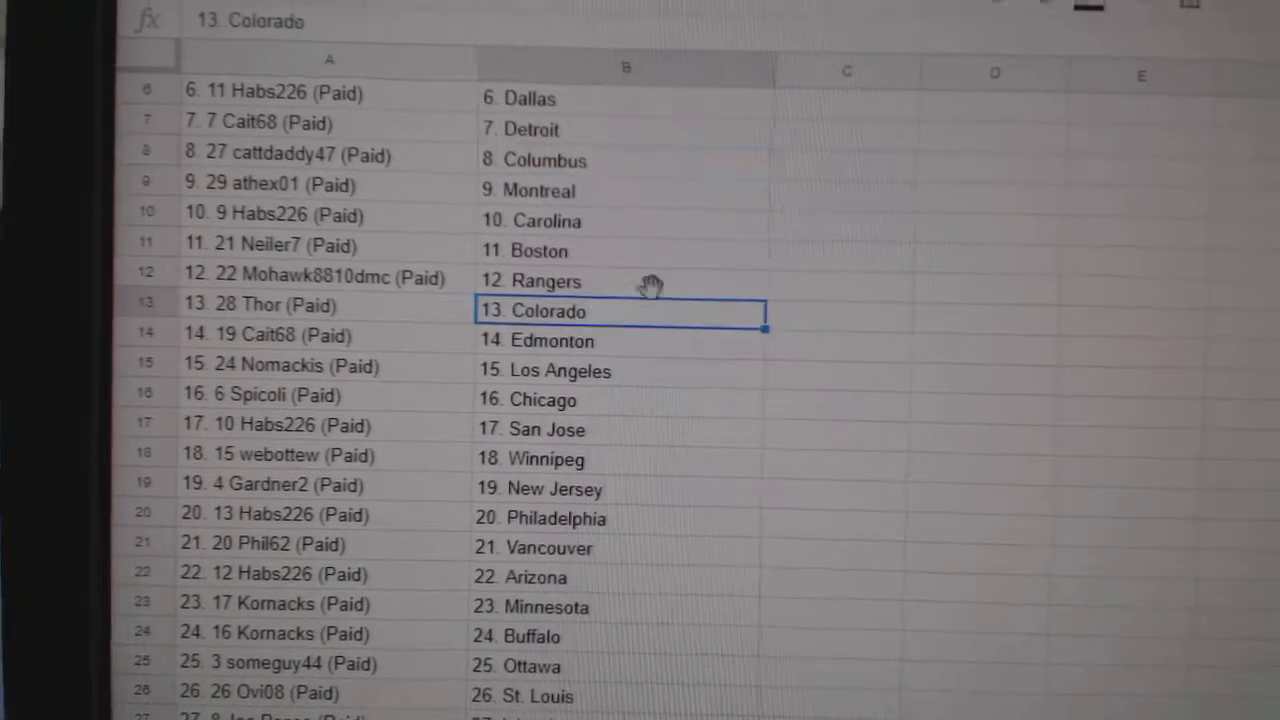
scroll("down", 3)
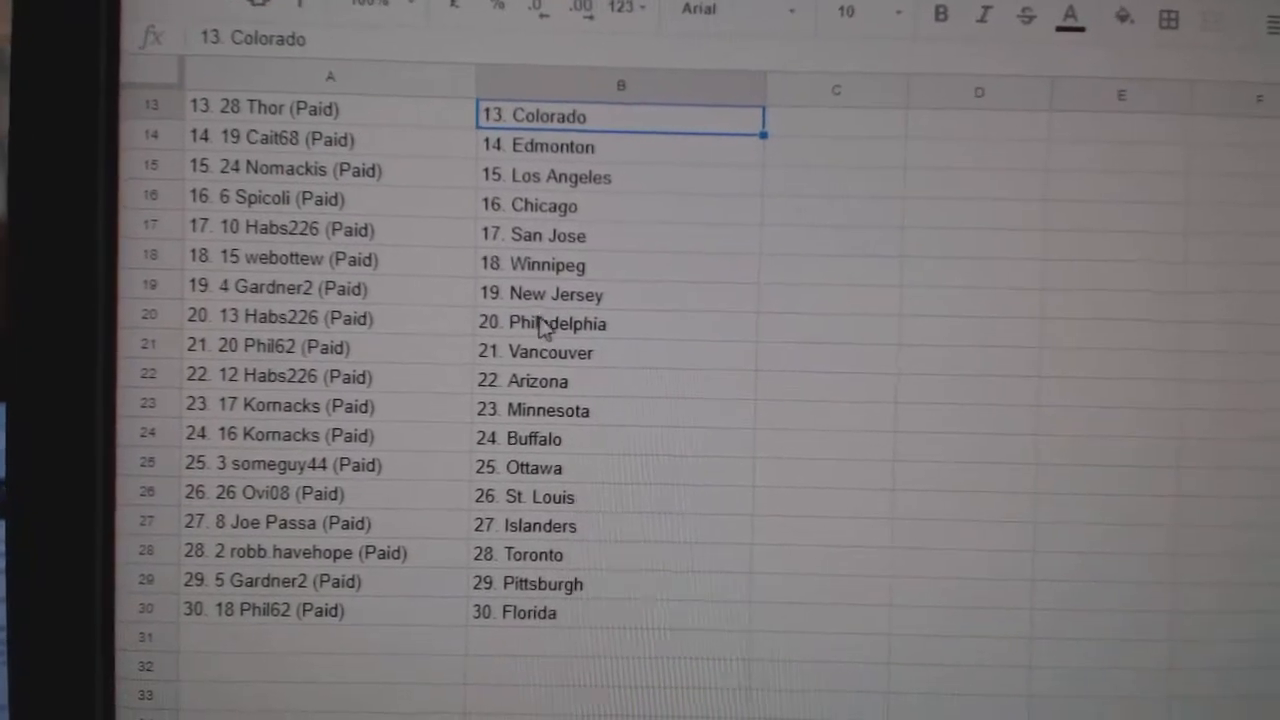
left_click(606, 208)
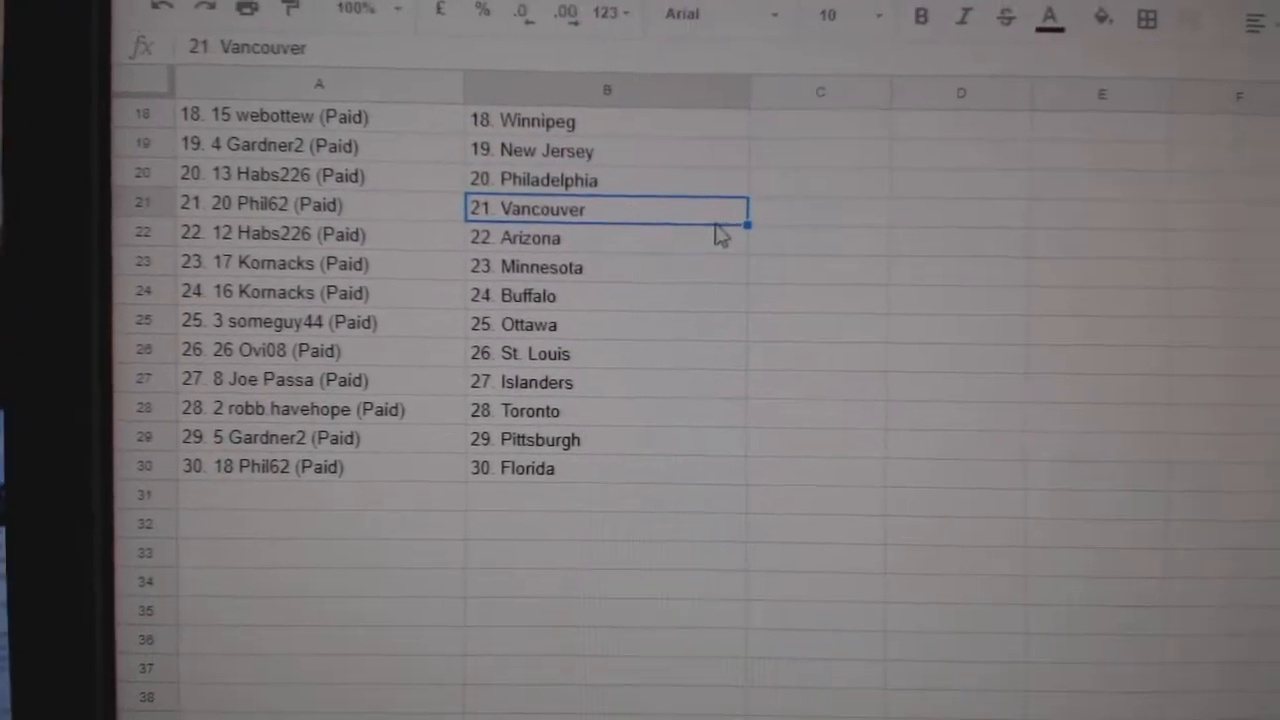
scroll("down", 3)
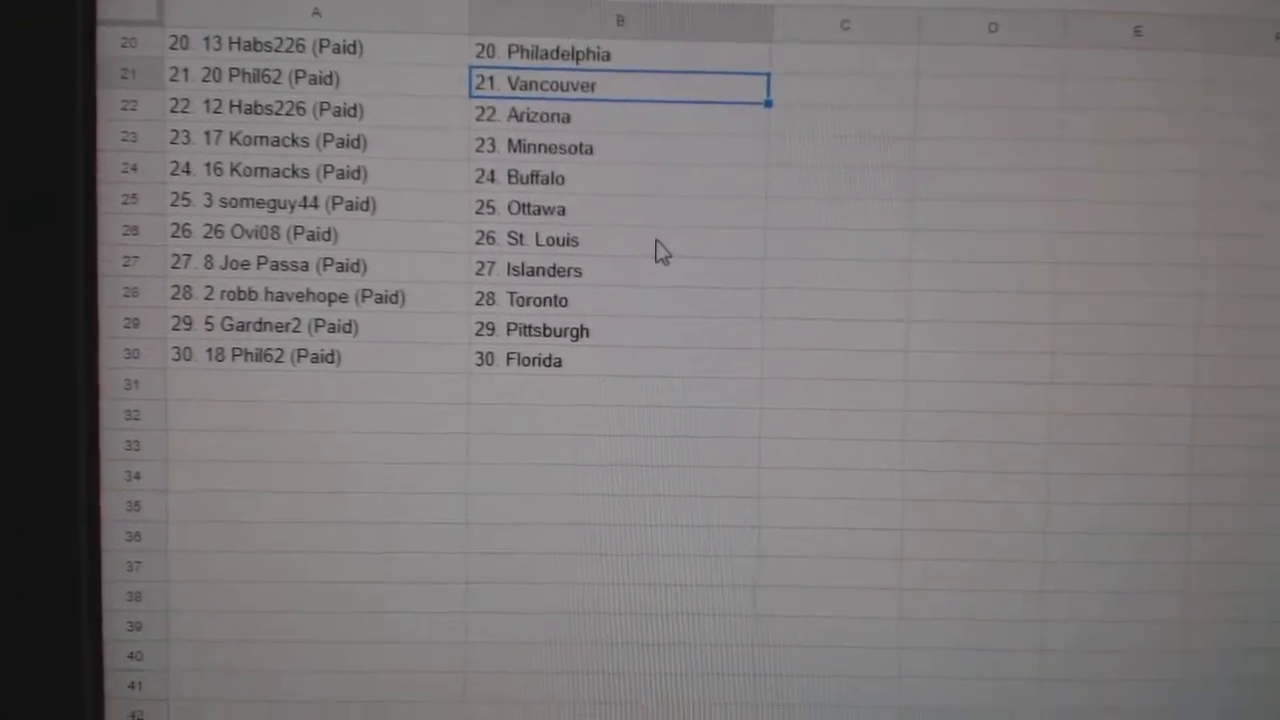
scroll("down", 3)
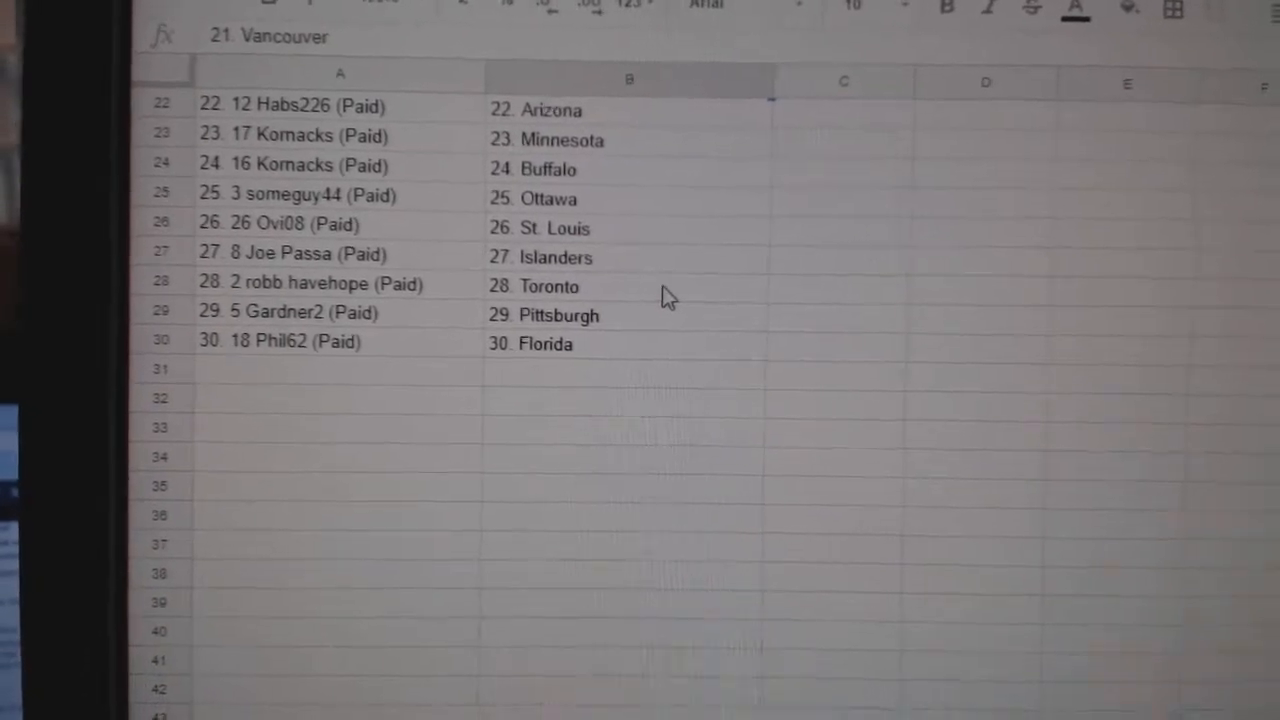